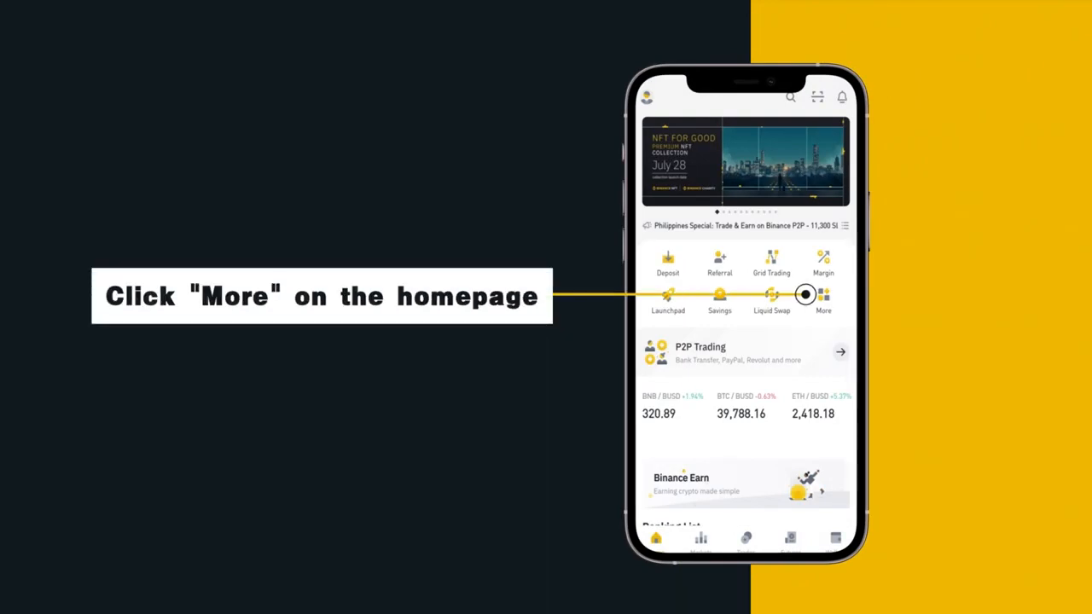
# Step: Reach API Management from the More services list on the Binance homepage
pyautogui.click(806, 294)
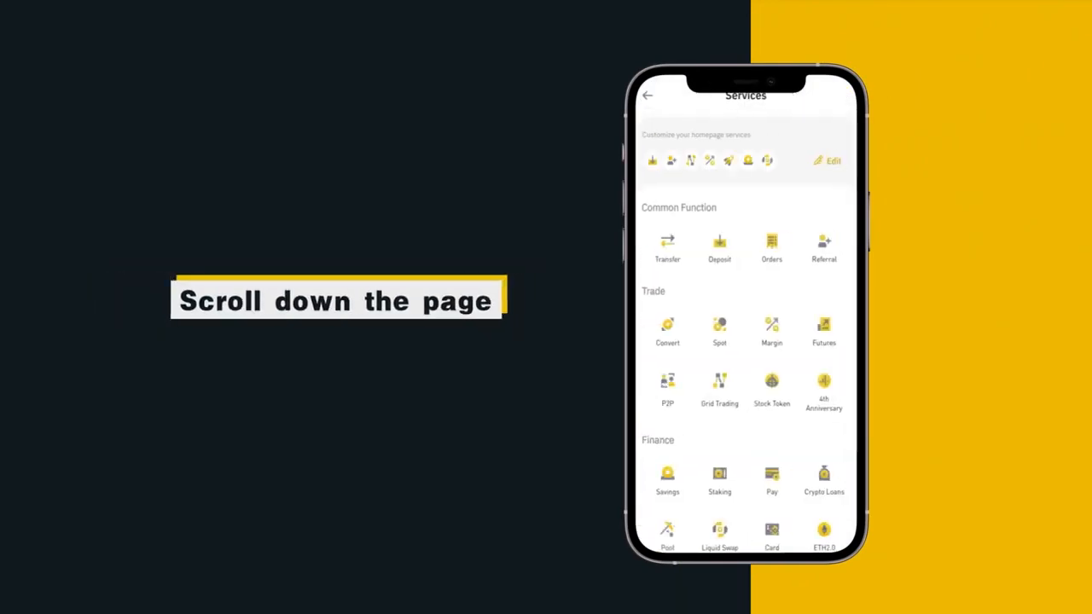
pyautogui.scroll(-3)
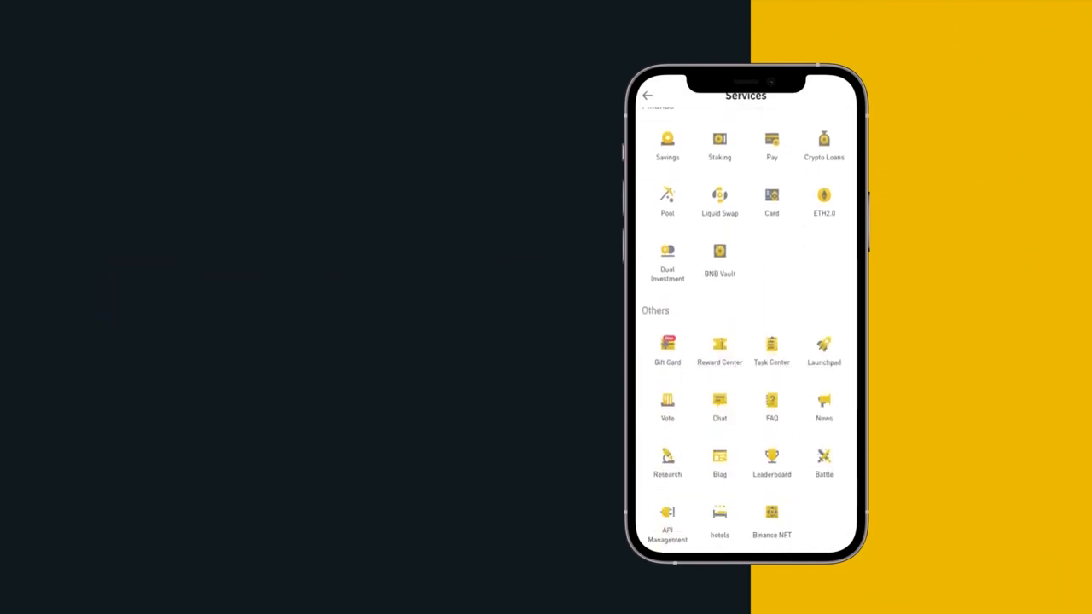
pyautogui.click(665, 519)
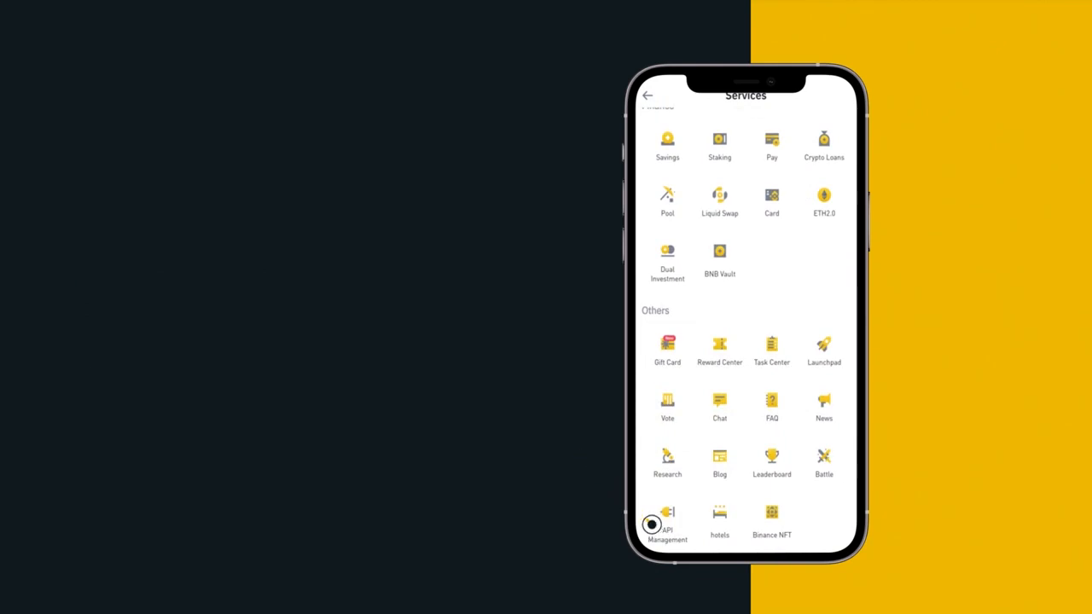
pyautogui.click(665, 515)
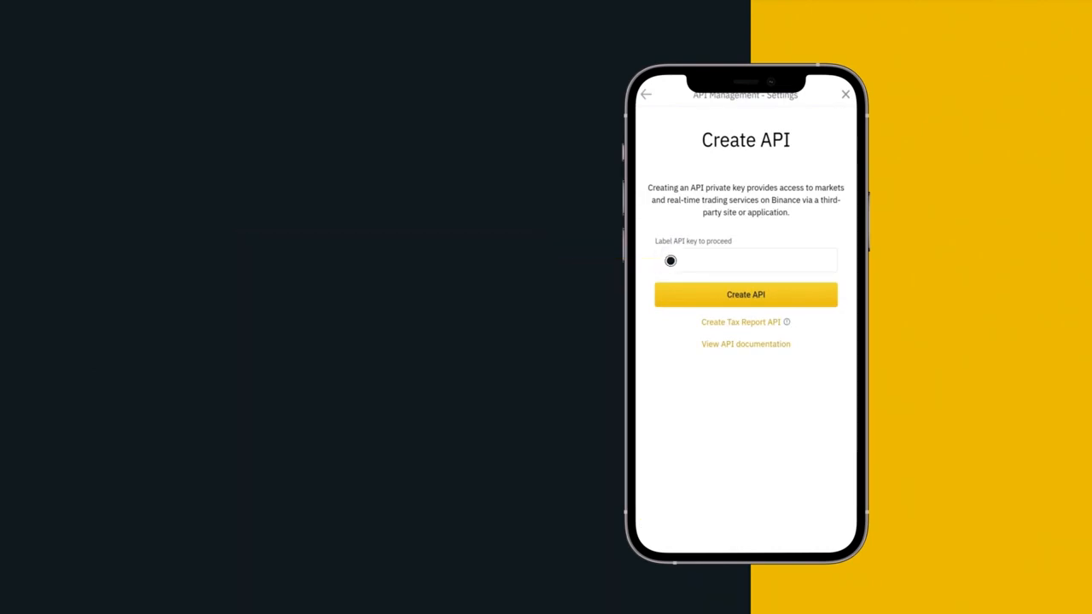
# Step: Label the new API key 'Royal Q' and submit Create API
pyautogui.click(746, 259)
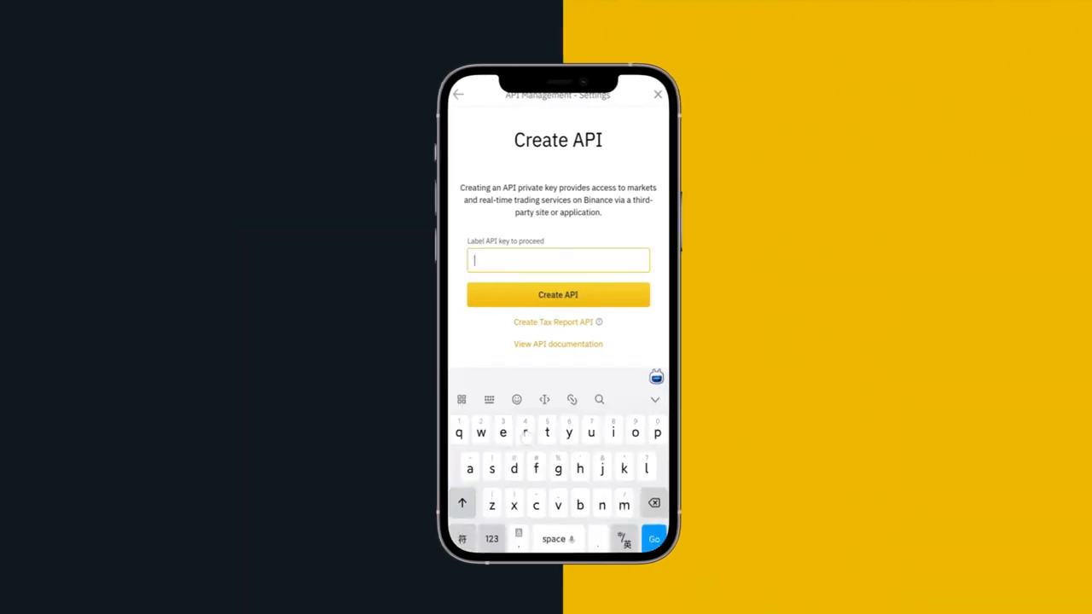
pyautogui.write('Royal Q')
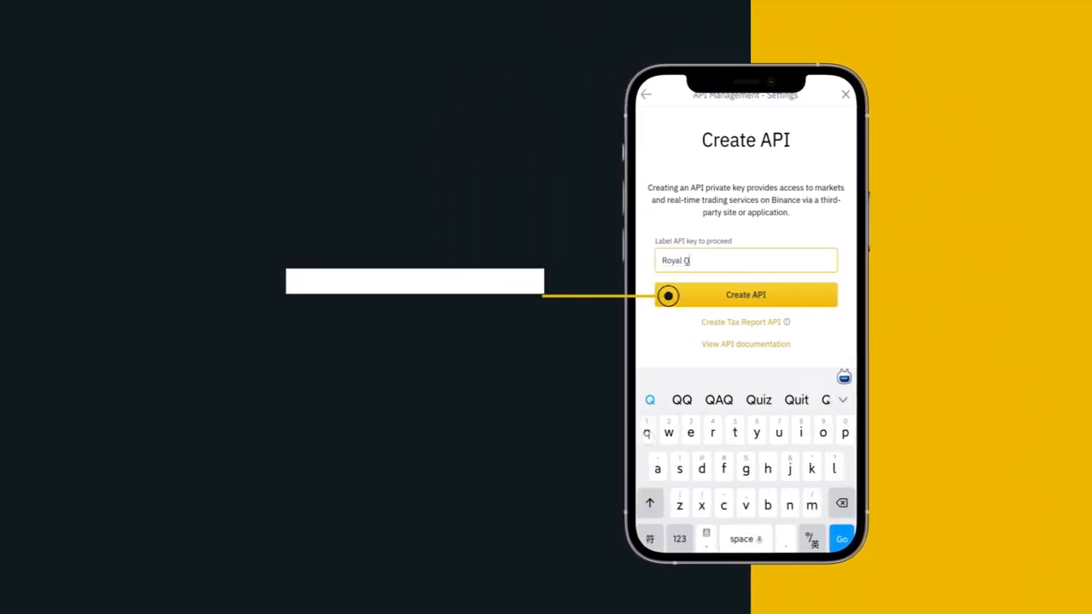
pyautogui.click(744, 293)
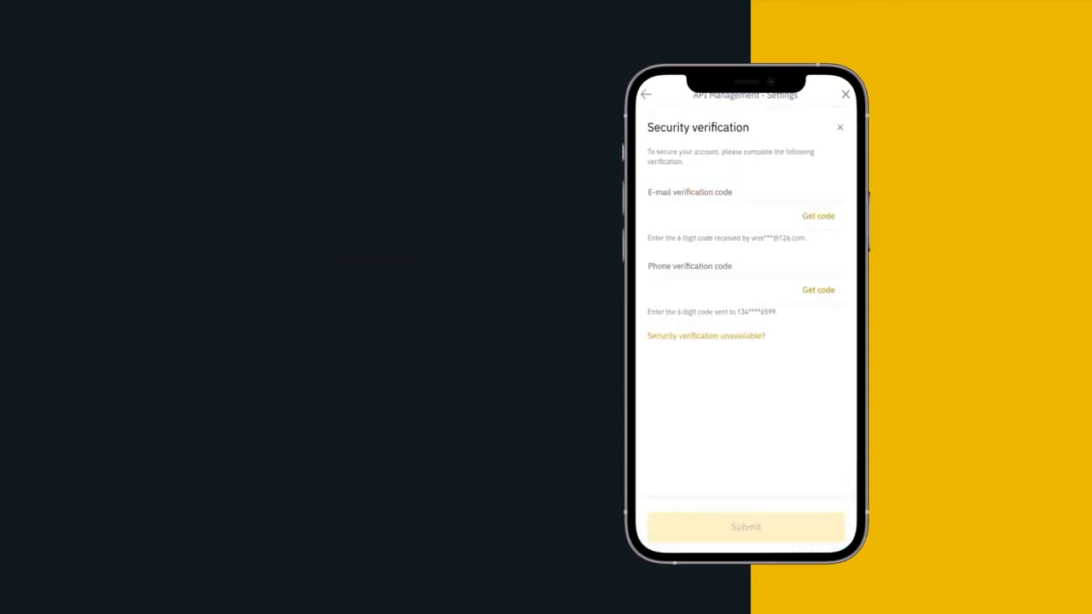
pyautogui.click(820, 215)
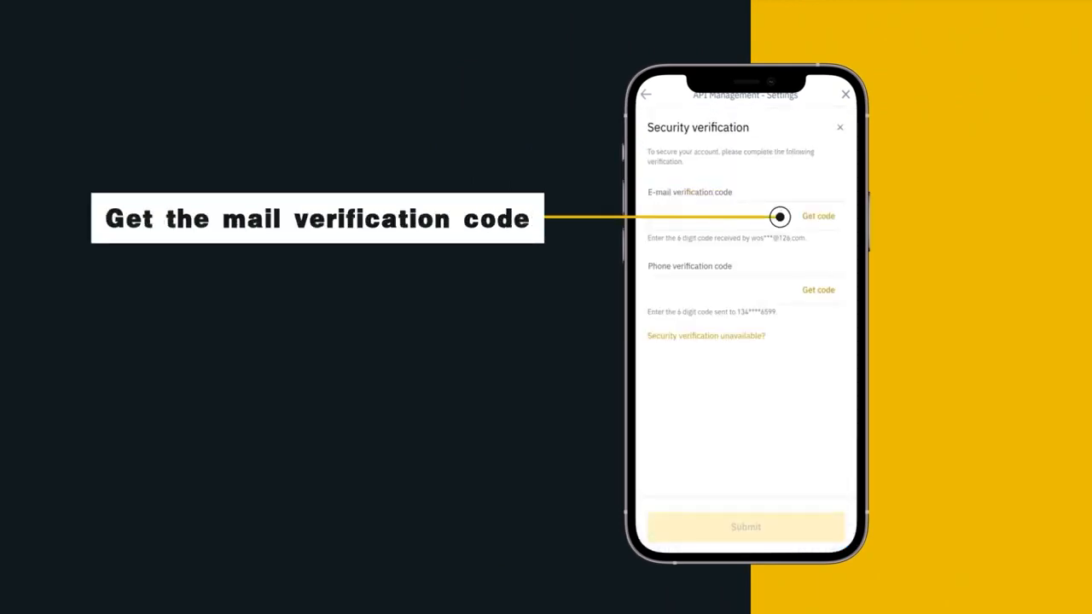
pyautogui.click(820, 215)
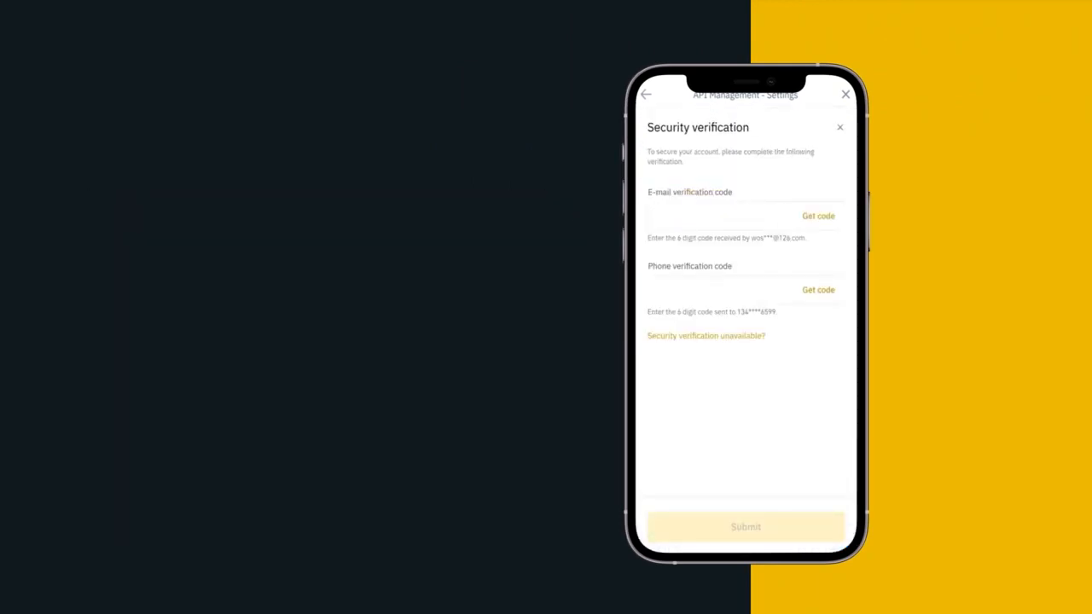
pyautogui.click(819, 215)
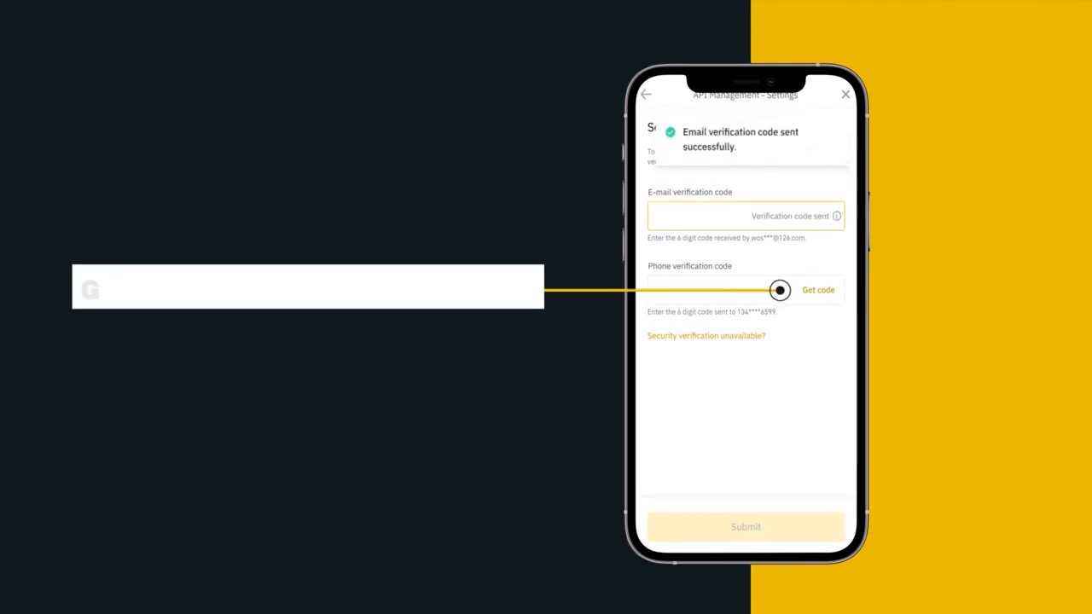
pyautogui.click(819, 291)
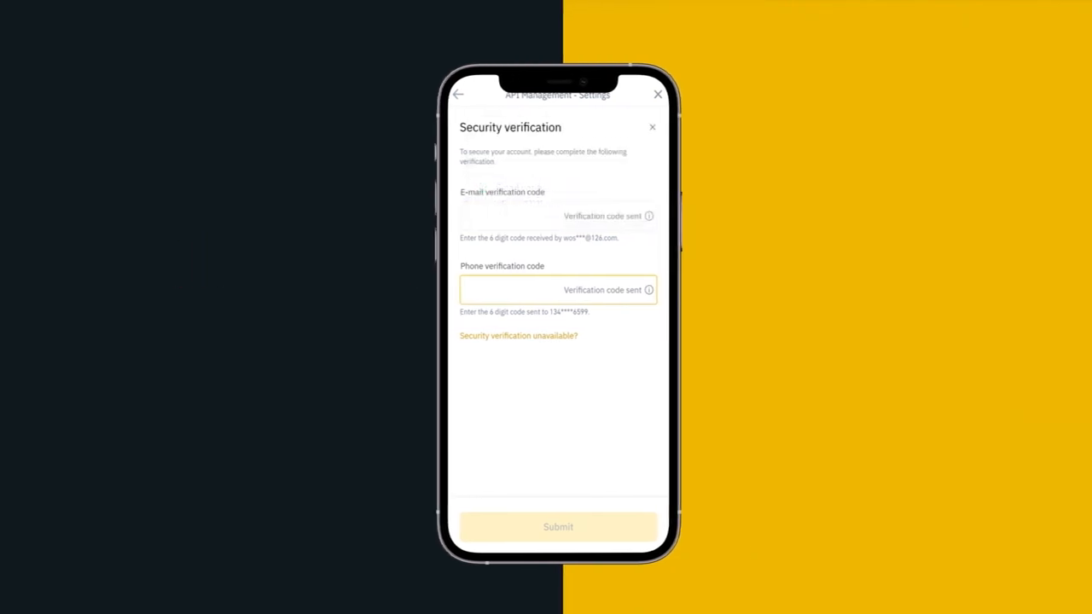
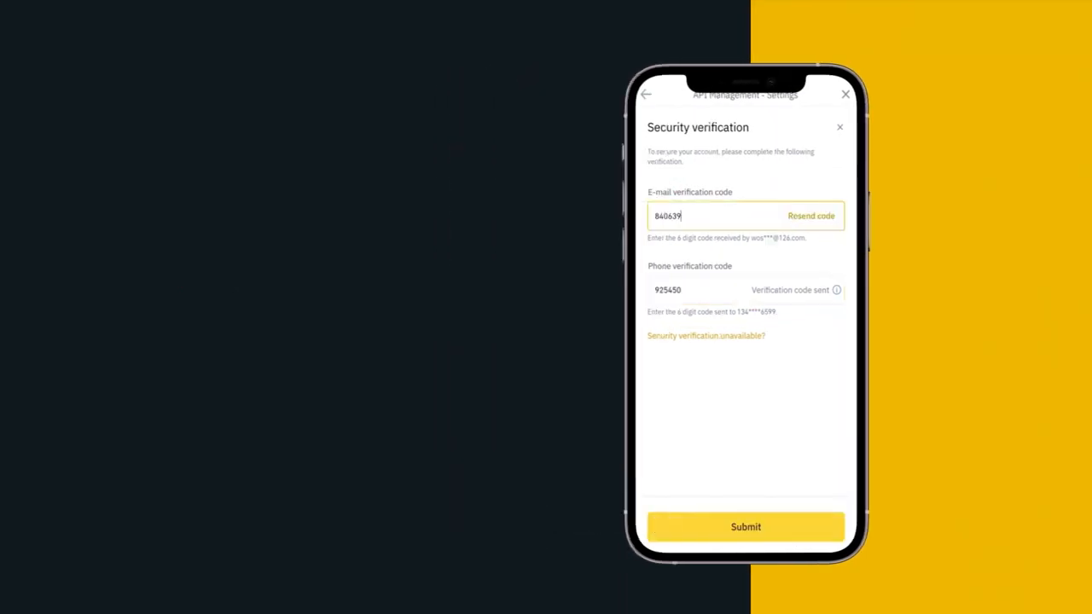
pyautogui.click(744, 527)
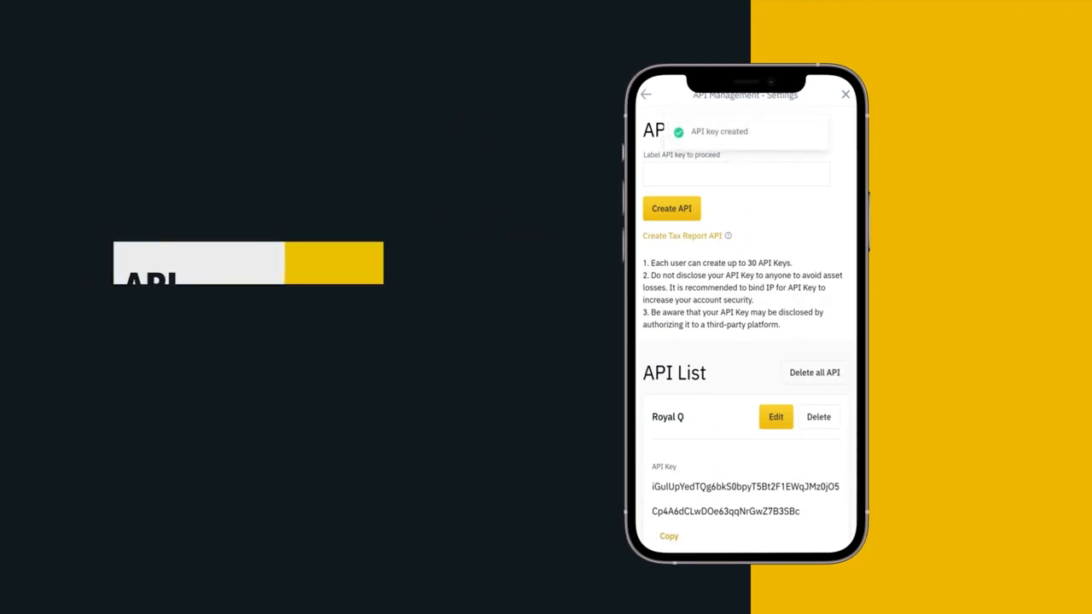
# Step: Enable Spot & Margin Trading on the Royal Q key and choose 'Restrict access to trusted IPs only'
pyautogui.scroll(-3)
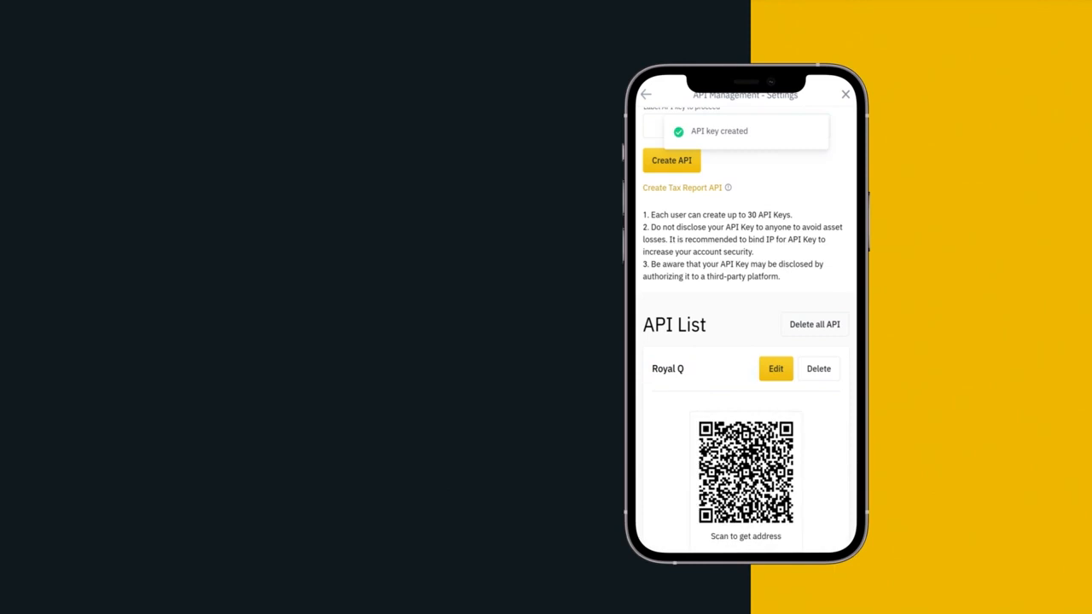
pyautogui.scroll(-3)
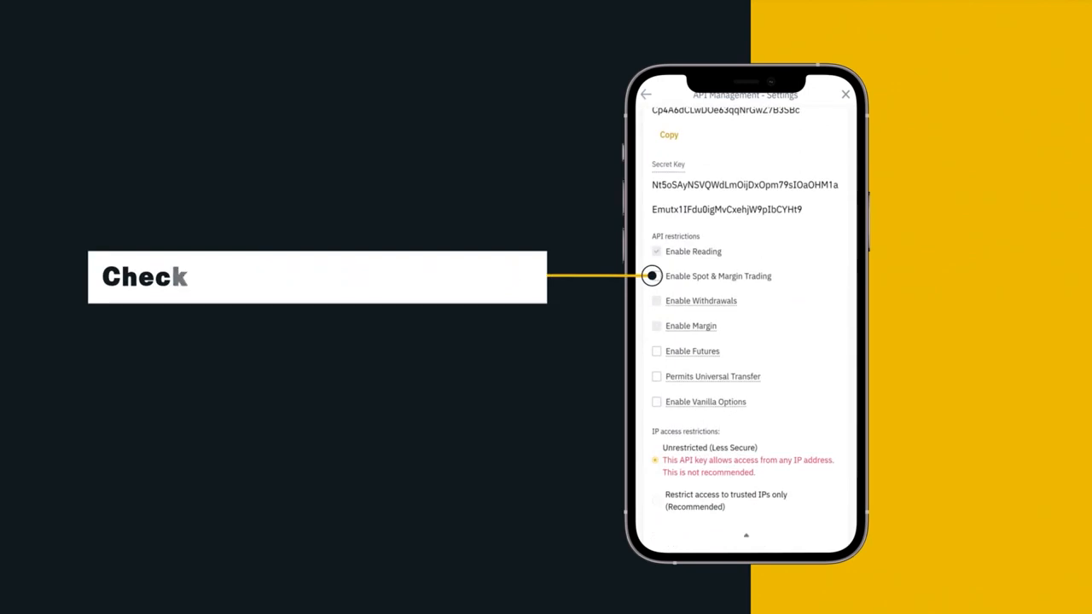
pyautogui.click(656, 277)
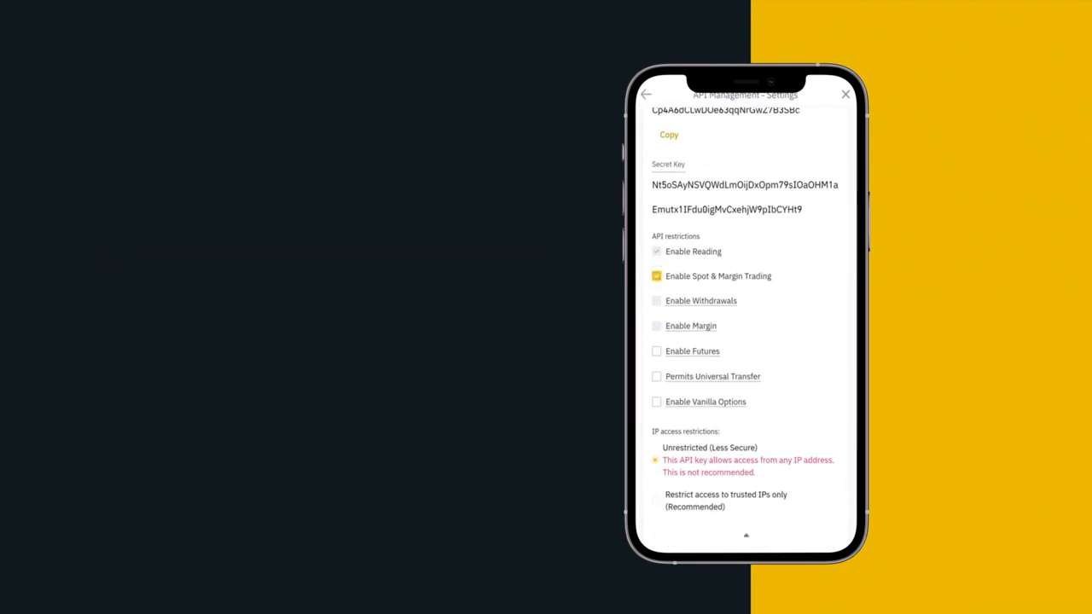
pyautogui.click(652, 479)
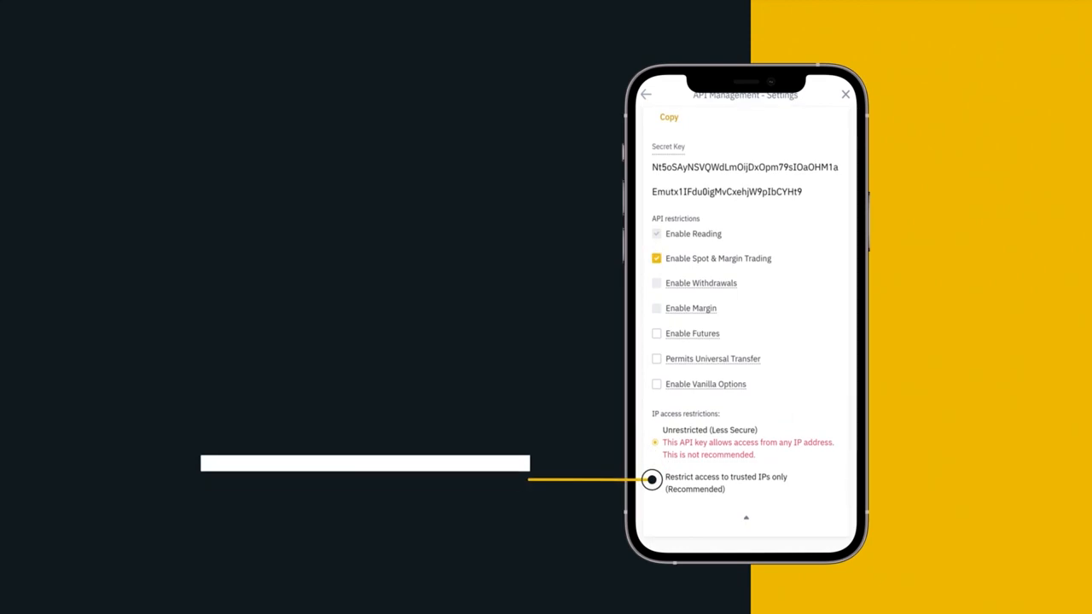
pyautogui.click(652, 481)
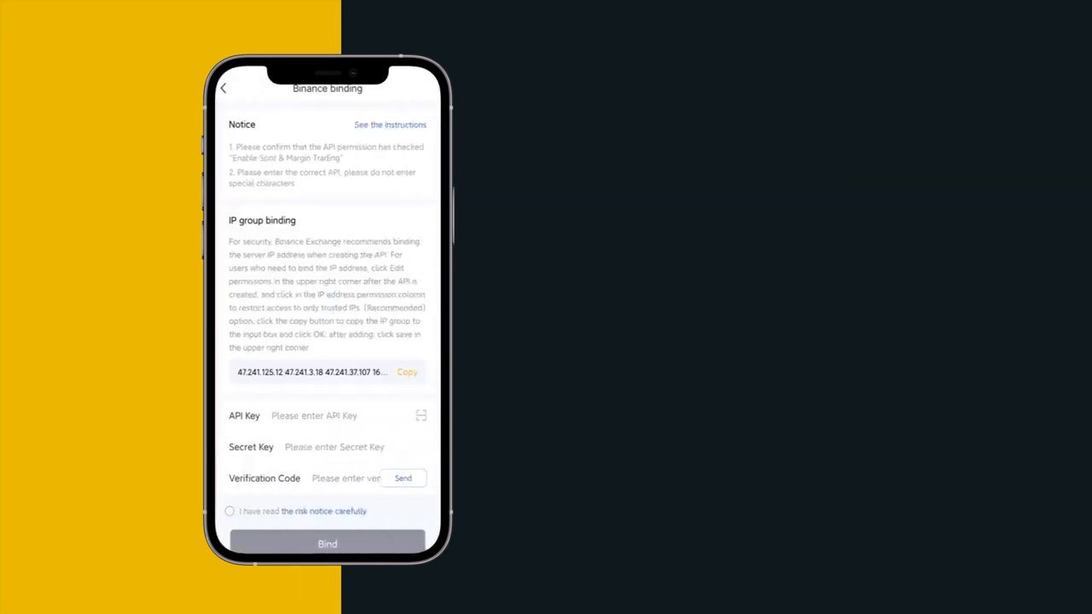
# Step: Copy Royal Q's server IP group for the Binance trusted-IP field
pyautogui.click(406, 373)
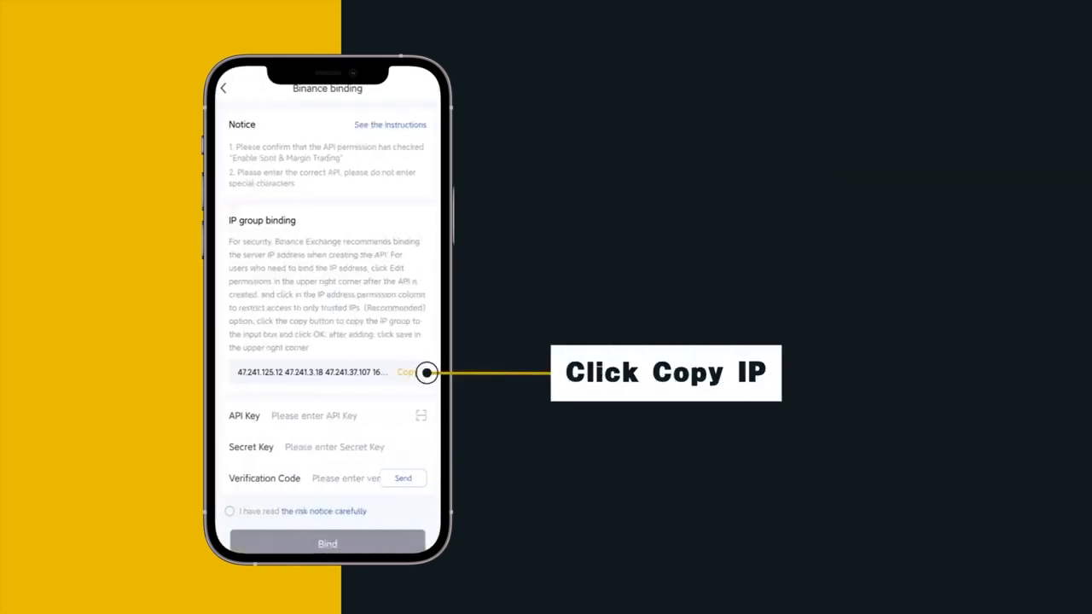
pyautogui.click(407, 372)
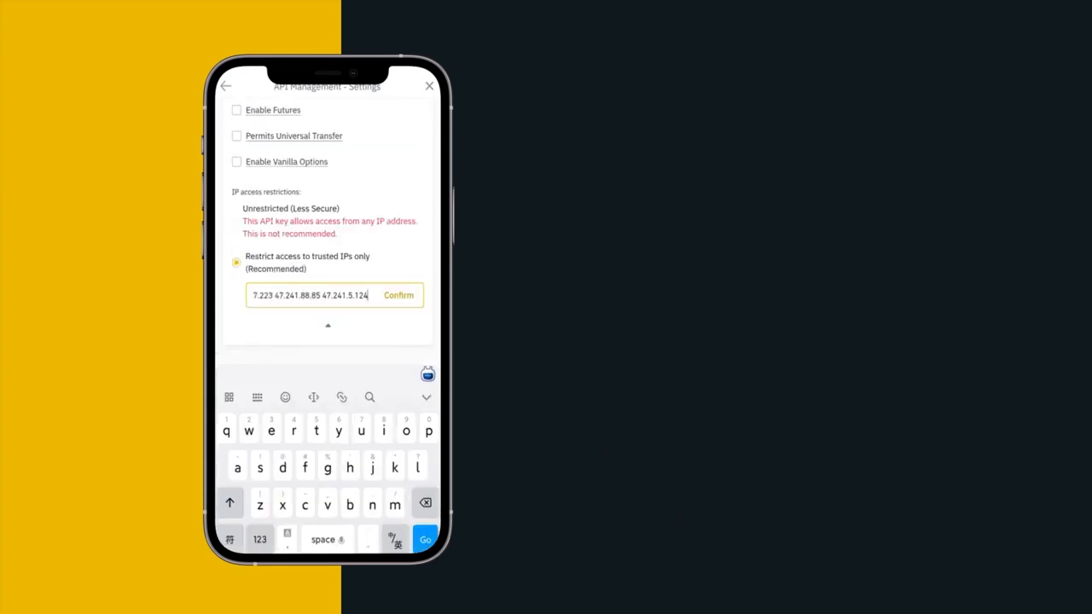
# Step: Confirm the pasted trusted IPs and save the Royal Q key settings
pyautogui.click(399, 296)
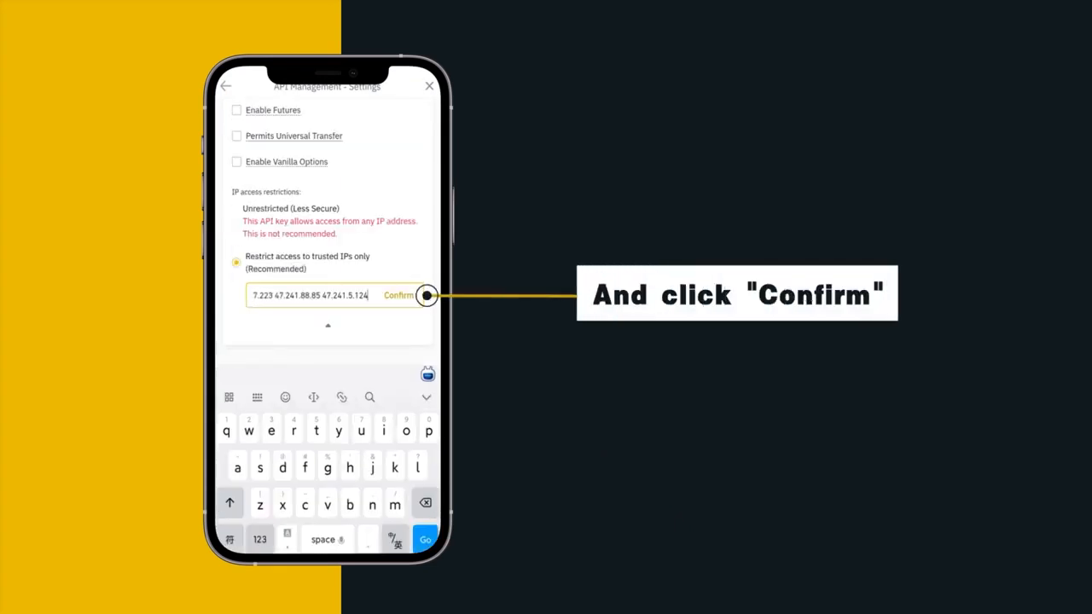
pyautogui.click(399, 295)
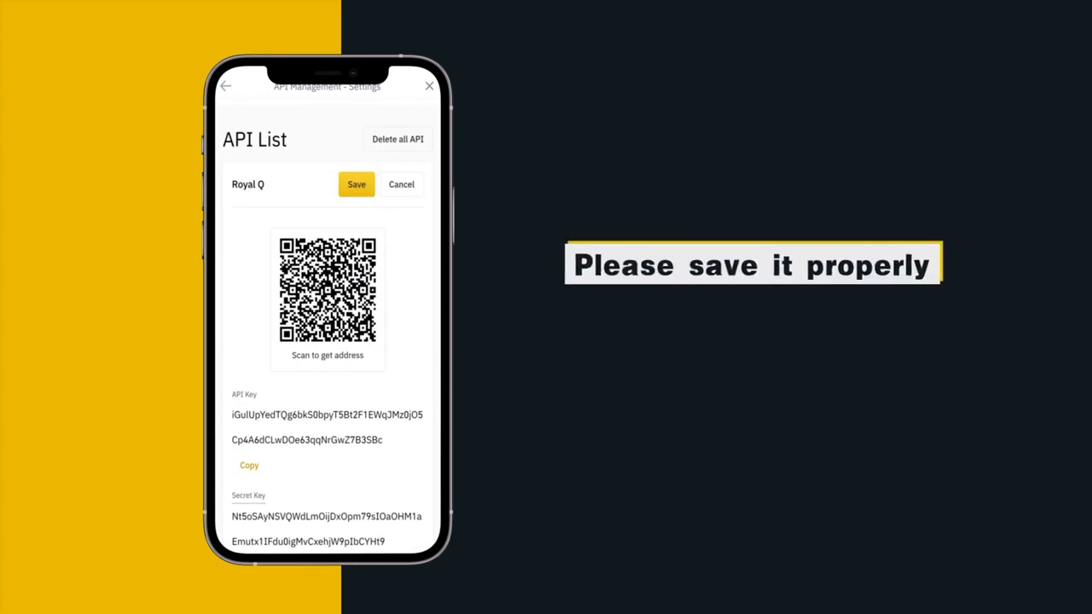
pyautogui.click(355, 184)
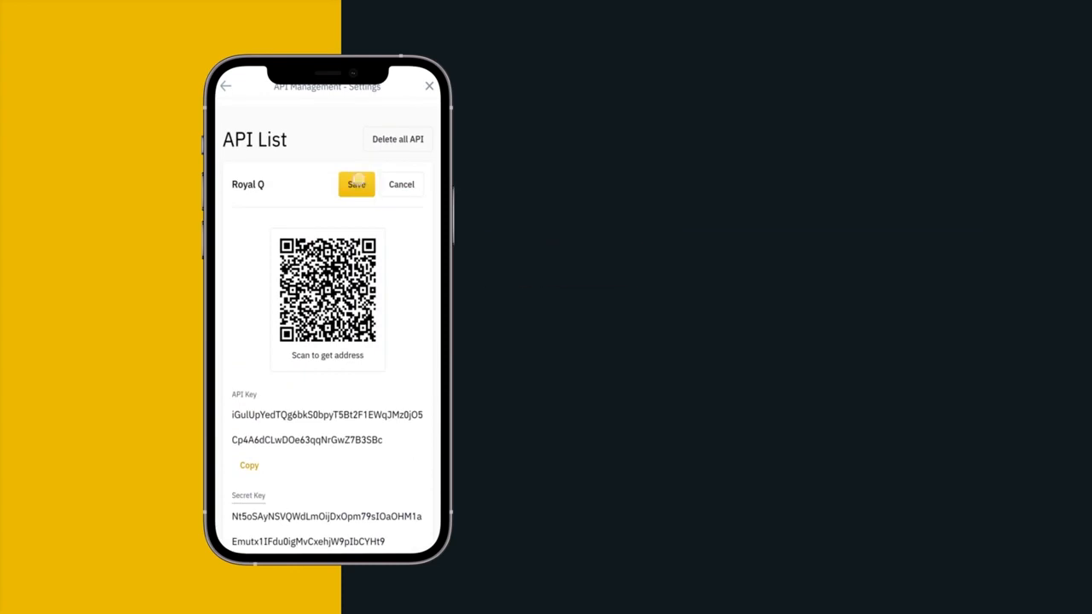
pyautogui.click(355, 184)
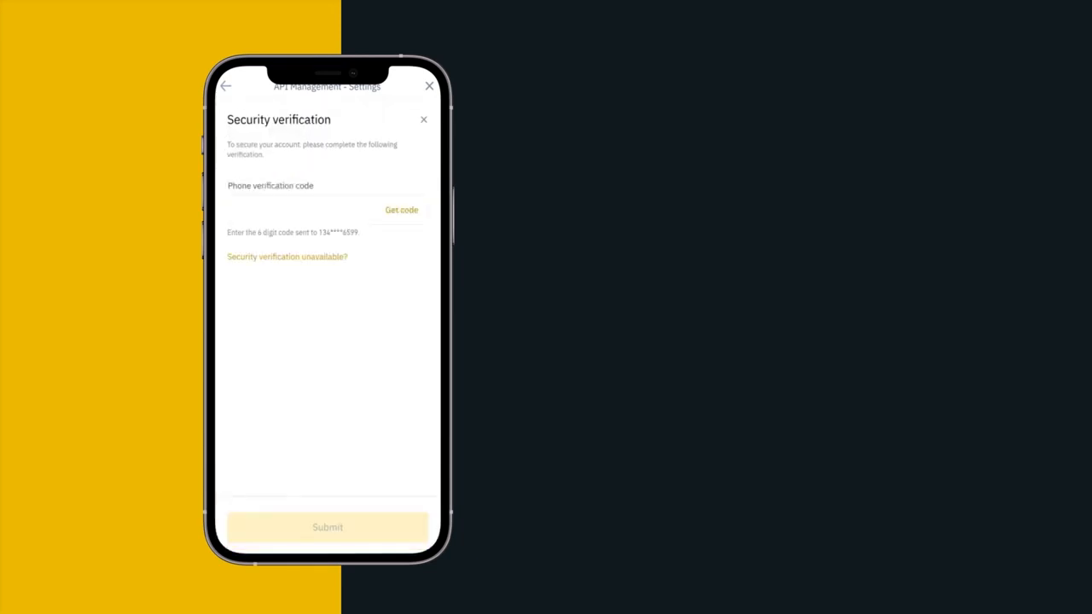
# Step: Request the phone code and submit the verification to apply the key changes
pyautogui.click(399, 211)
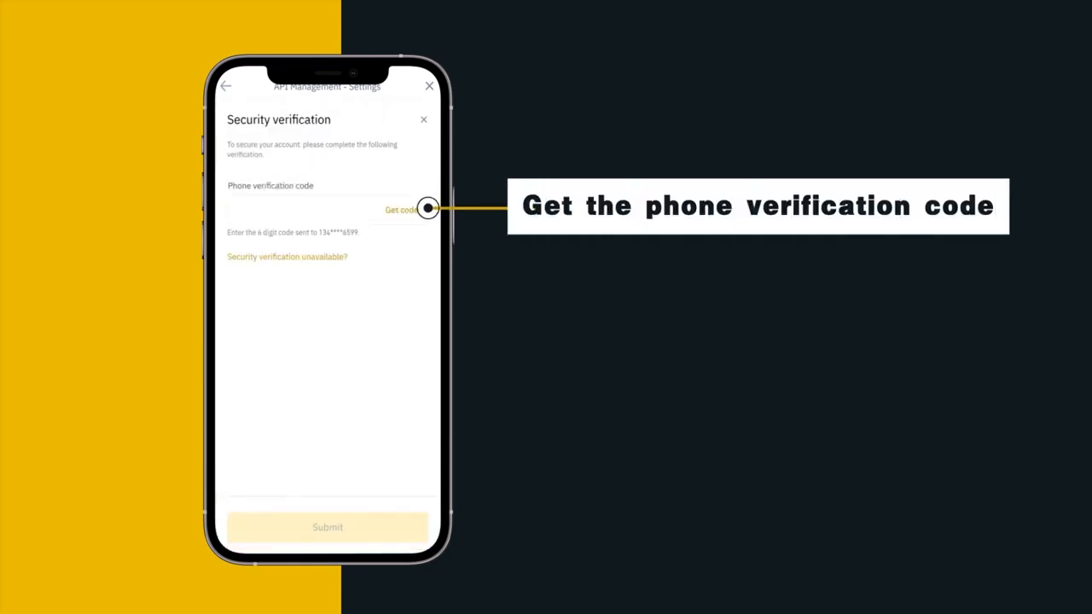
pyautogui.click(403, 210)
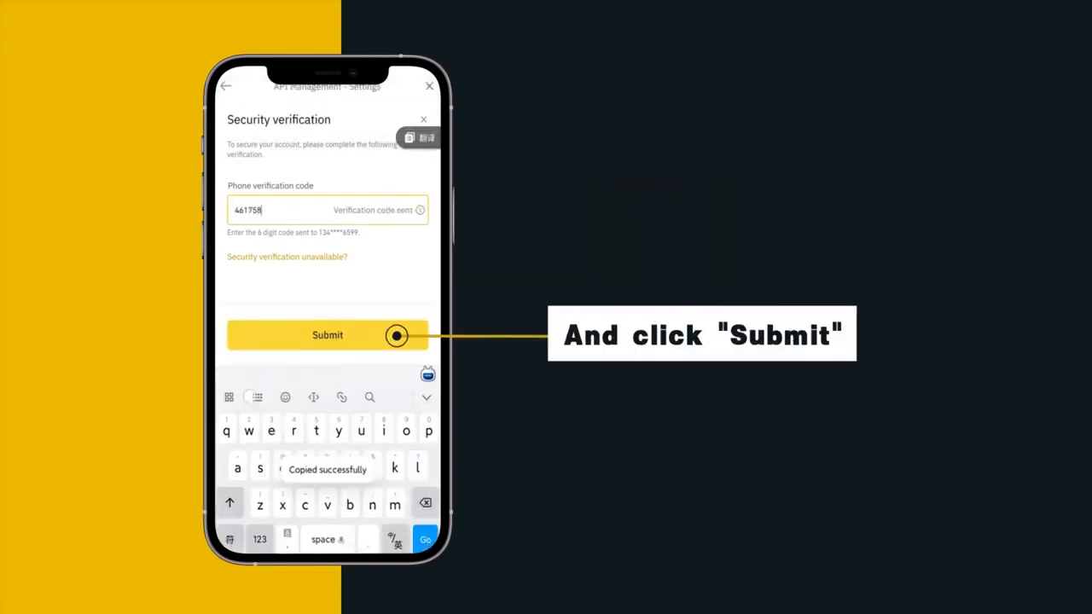
pyautogui.click(328, 334)
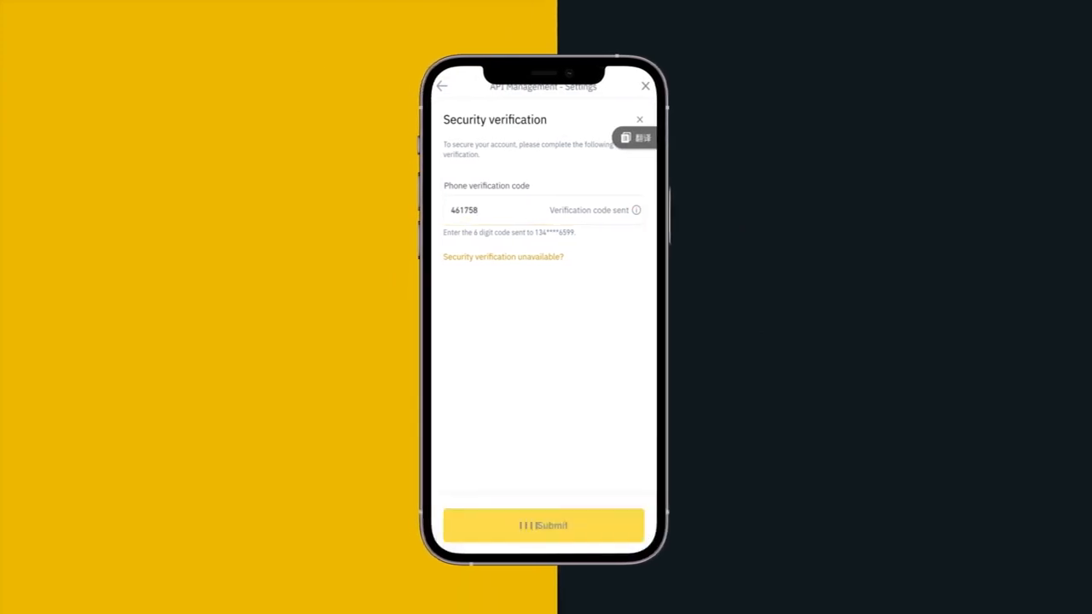
pyautogui.click(544, 526)
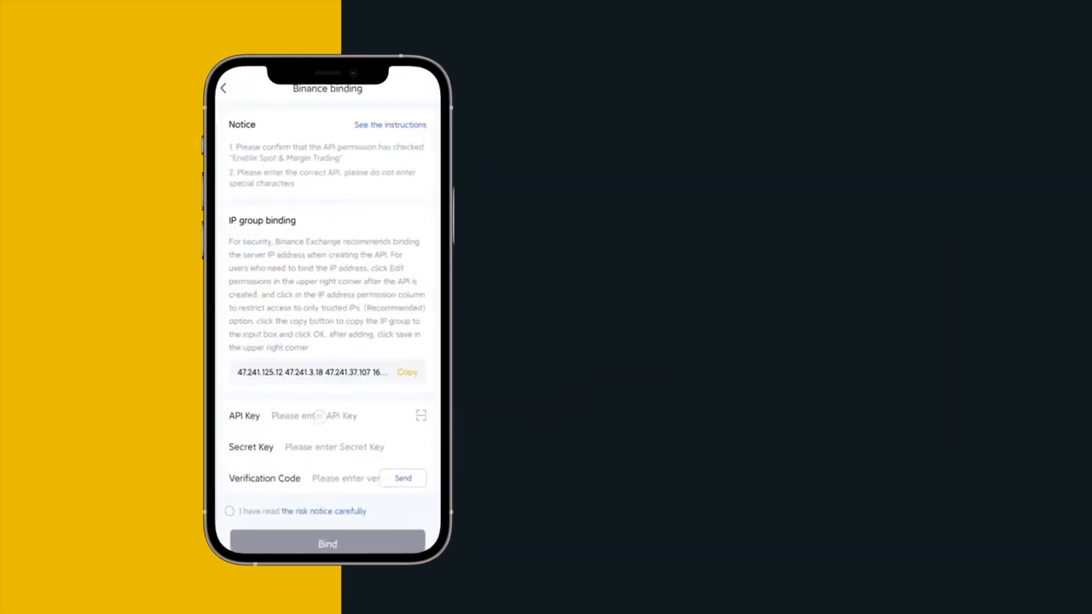
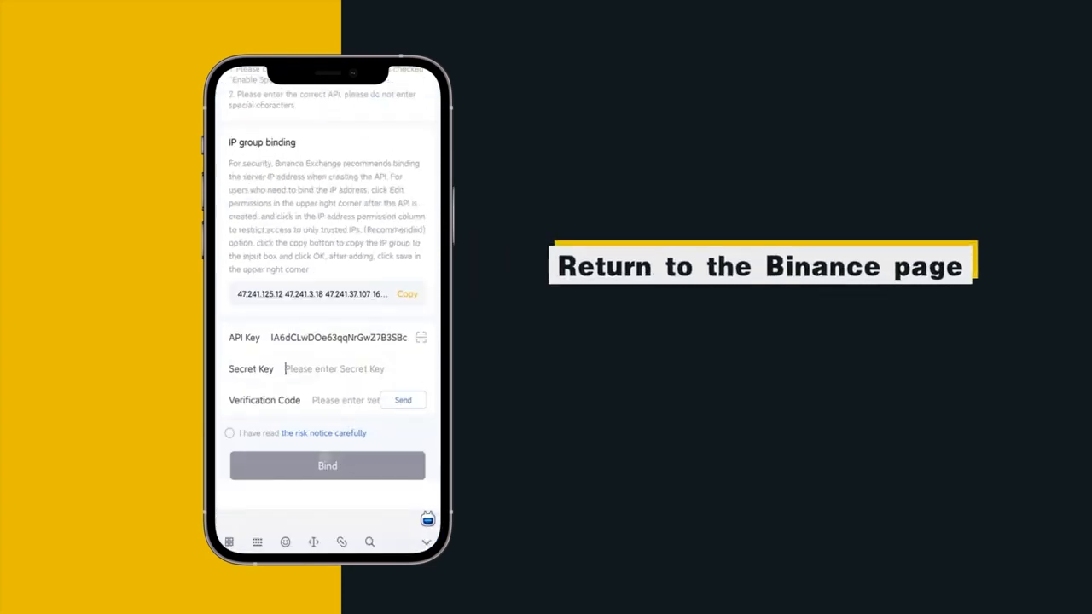
pyautogui.click(334, 369)
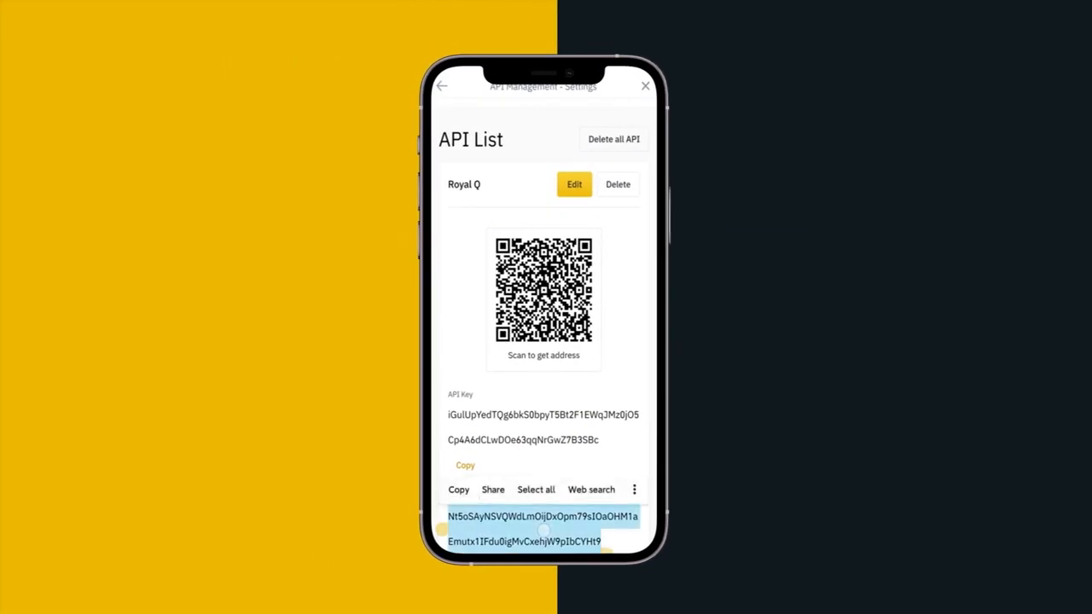
# Step: Copy the Royal Q key's Secret Key from the Binance API List
pyautogui.scroll(-3)
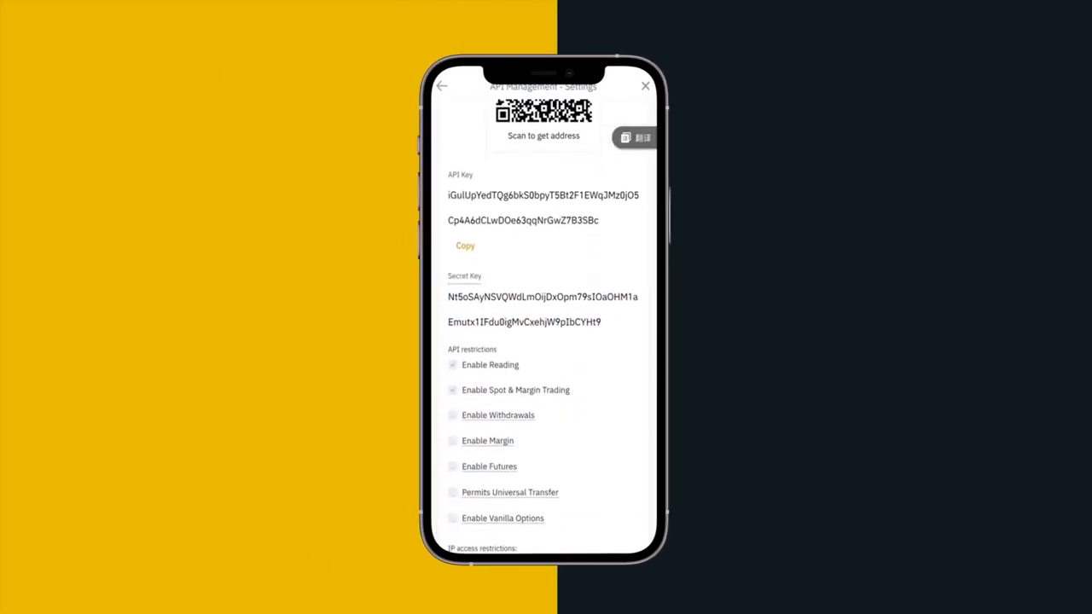
pyautogui.click(442, 85)
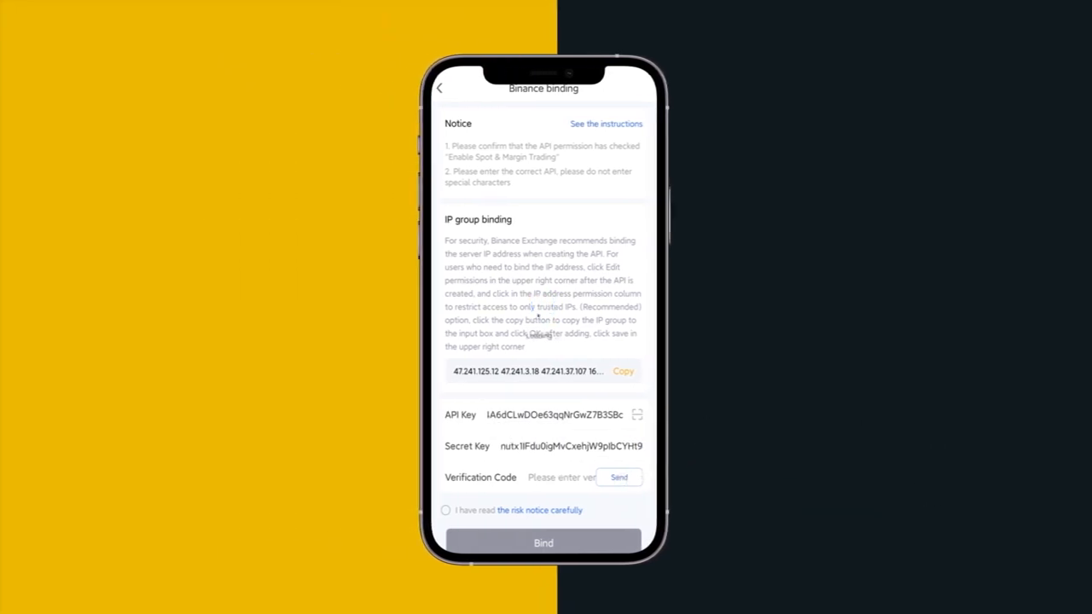
# Step: Send the verification code and bind the Binance key to Royal Q with the risk notice agreed
pyautogui.click(617, 478)
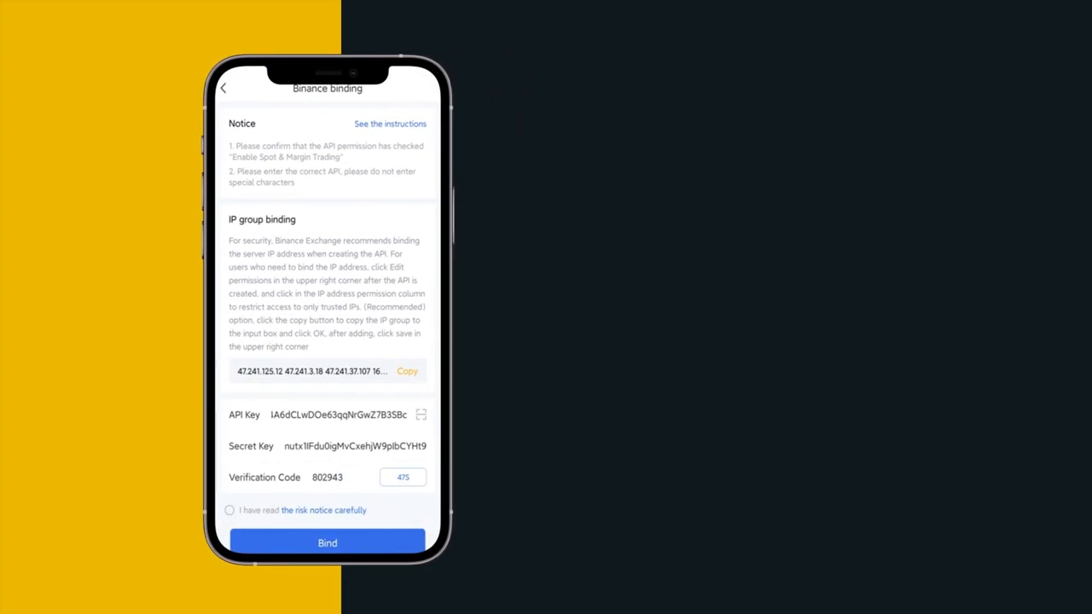
pyautogui.click(232, 510)
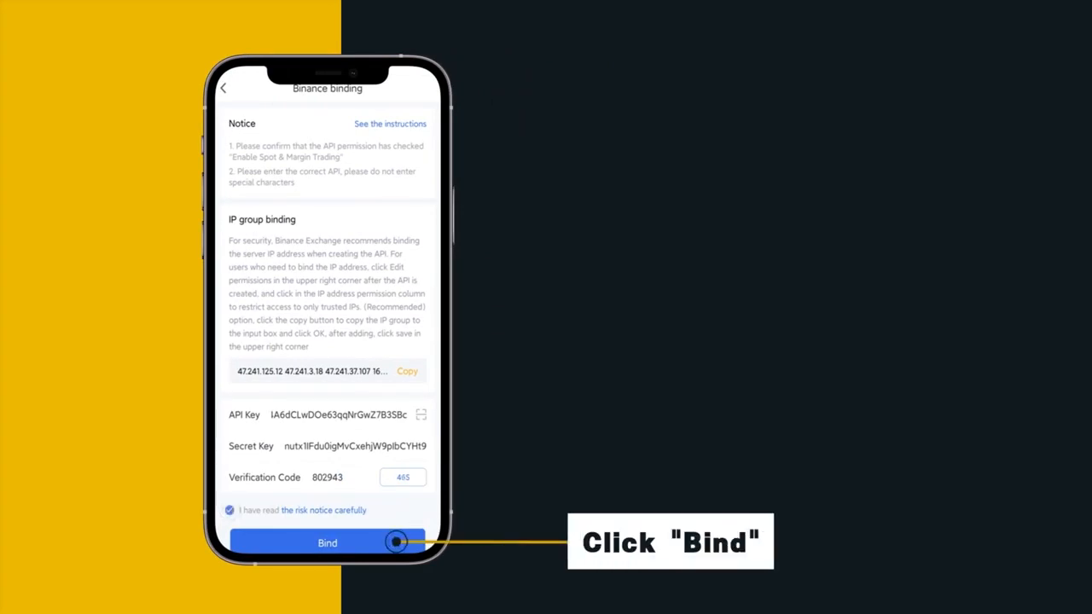